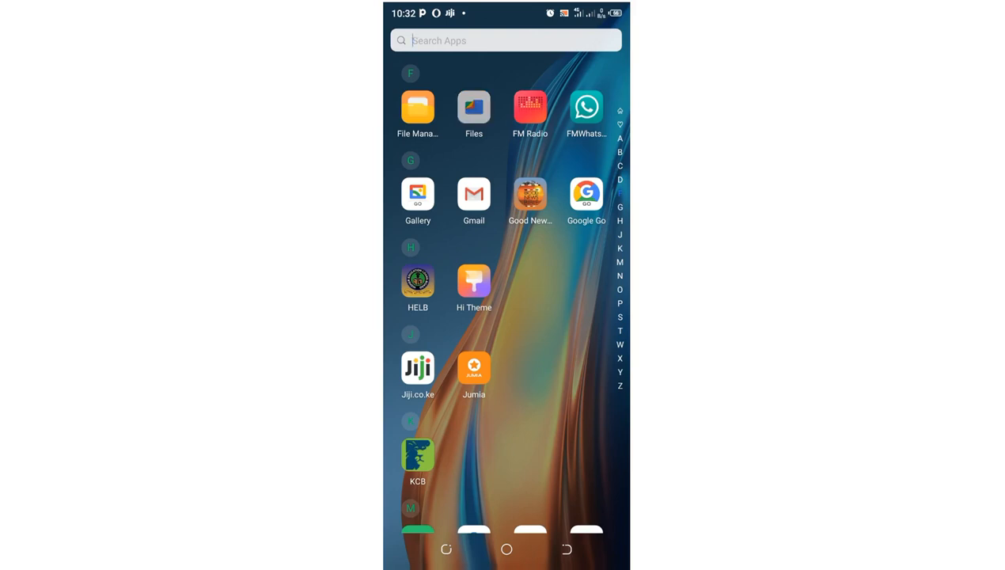
Step: Launch Files by Google from the Android app drawer
{"action": "left_click", "coordinate": [473, 111]}
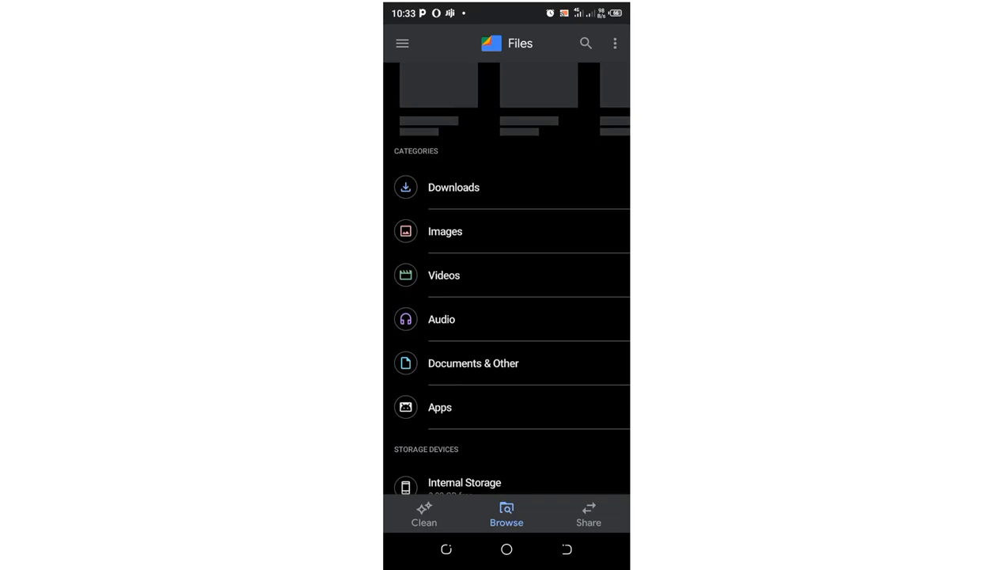
Step: Open FMwhatsapp-v20.93.02.apk from the Apps category's App install files tab
{"action": "left_click", "coordinate": [439, 407]}
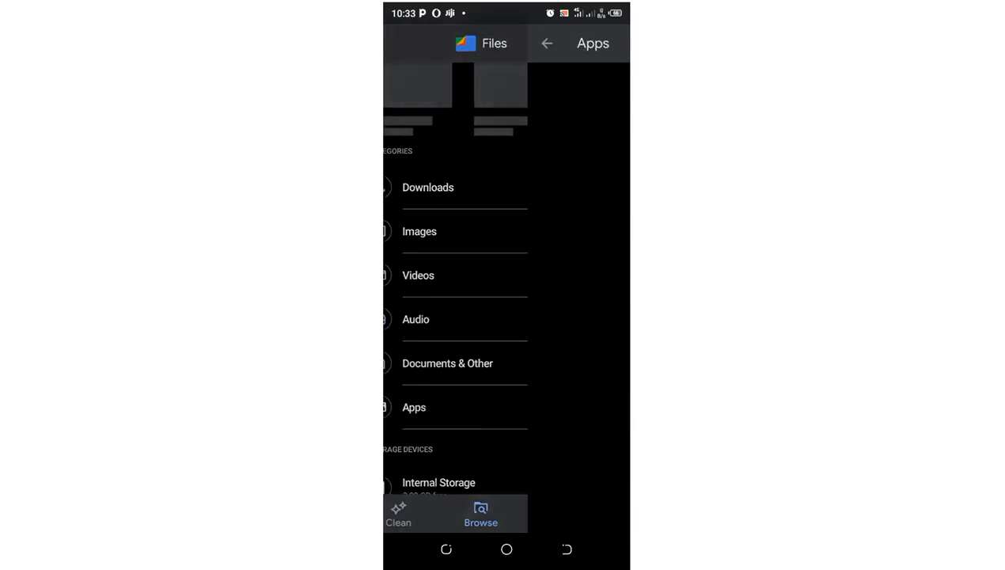
{"action": "left_click", "coordinate": [414, 406]}
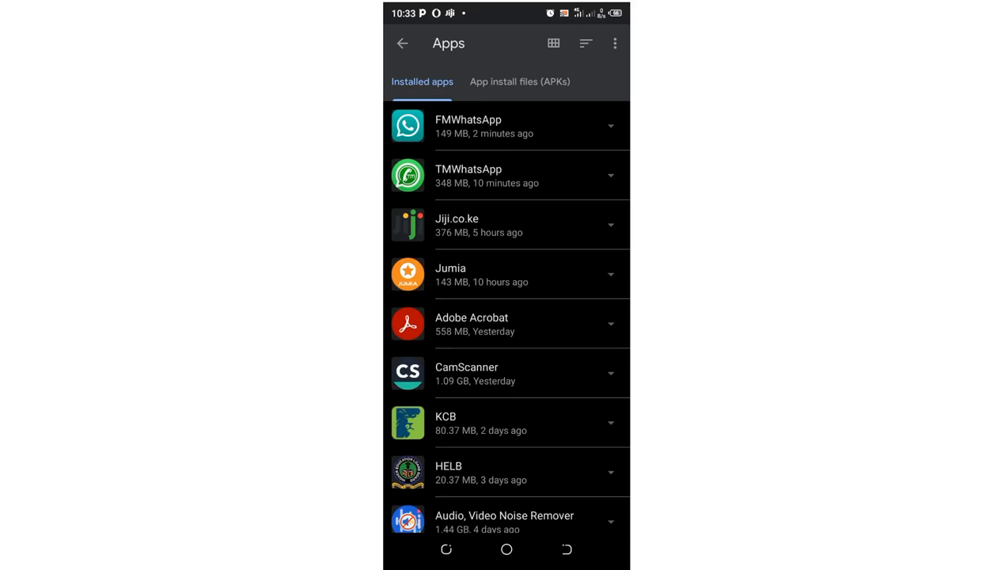
{"action": "left_click", "coordinate": [519, 81]}
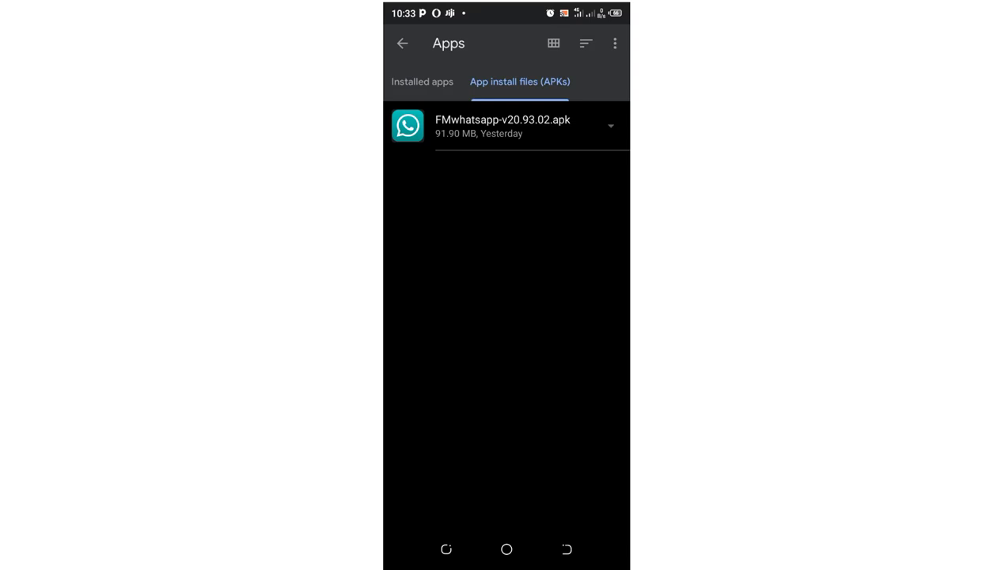
{"action": "left_click", "coordinate": [503, 127]}
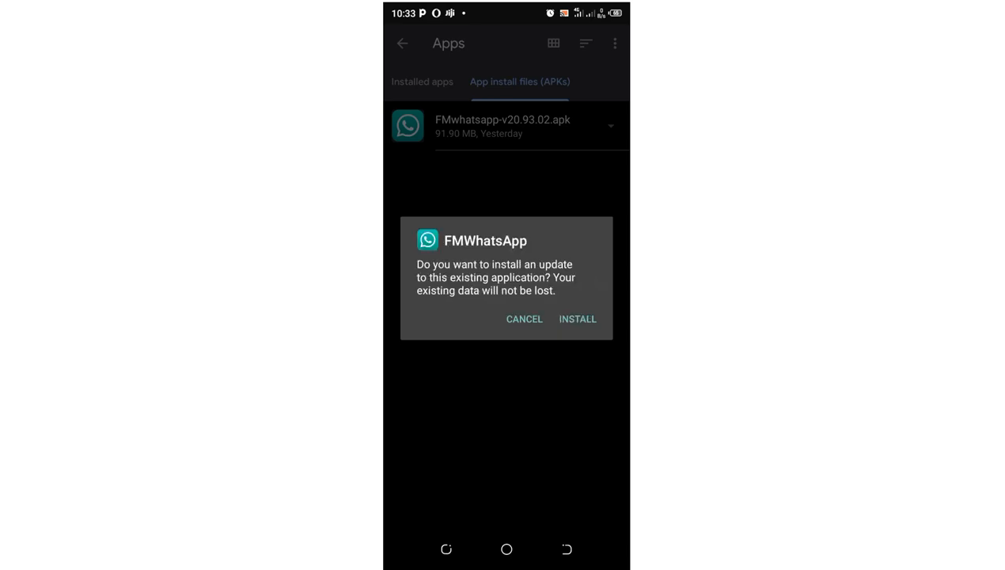
Step: Install the FMWhatsApp update over the existing app until it reports App installed
{"action": "left_click", "coordinate": [577, 318]}
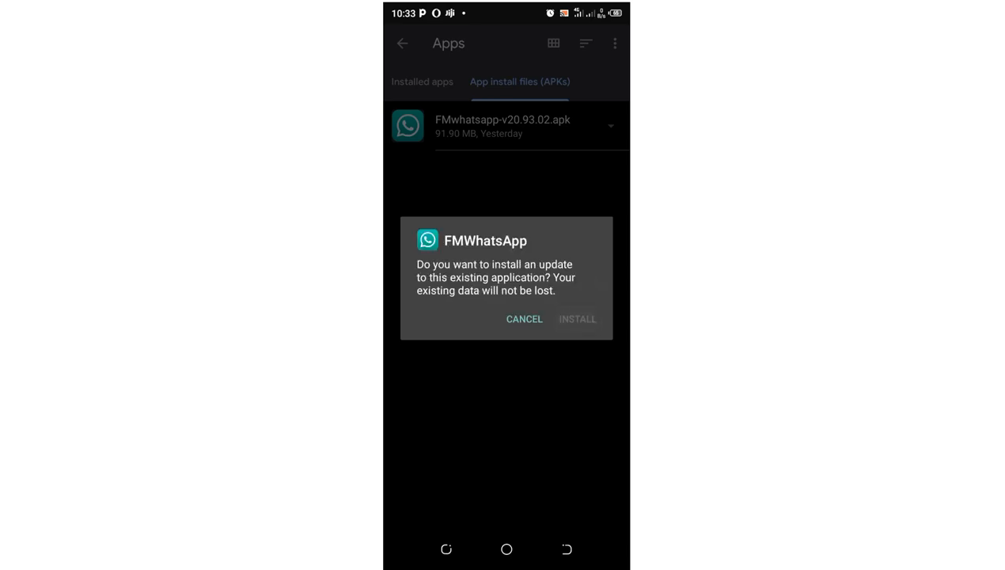
{"action": "left_click", "coordinate": [577, 319]}
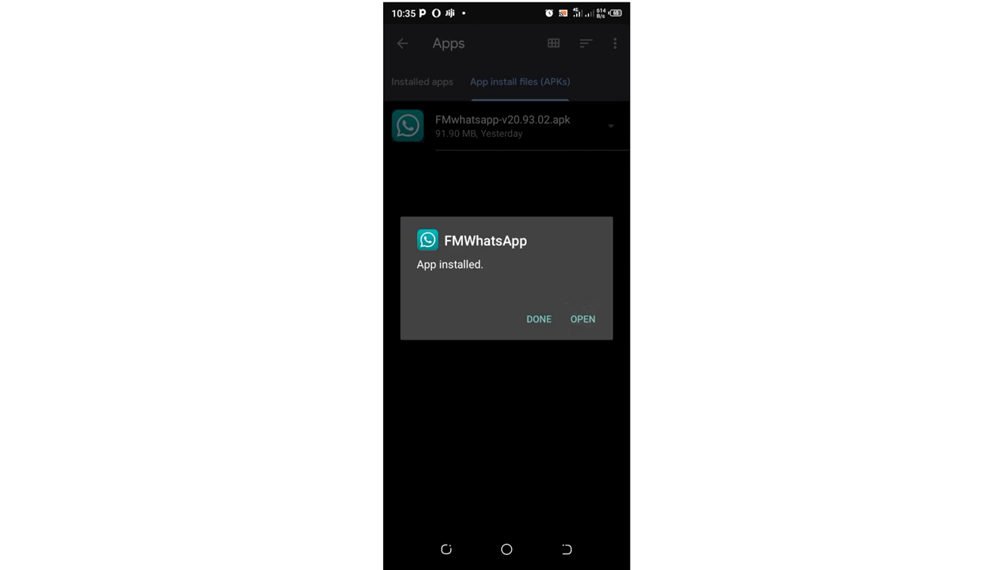
Step: Open the installed FMWhatsApp, keep English as the language, and accept the terms
{"action": "left_click", "coordinate": [583, 319]}
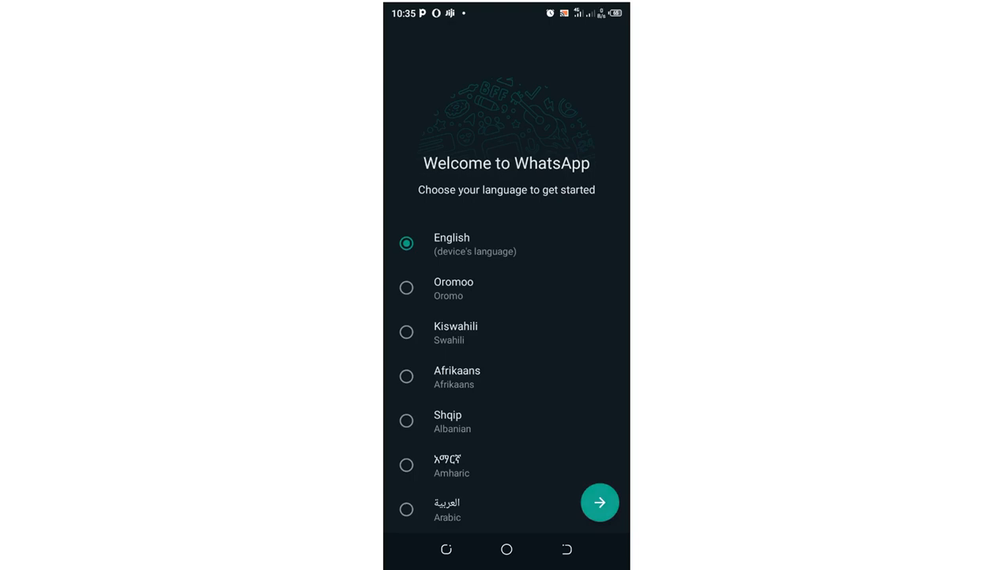
{"action": "left_click", "coordinate": [600, 502]}
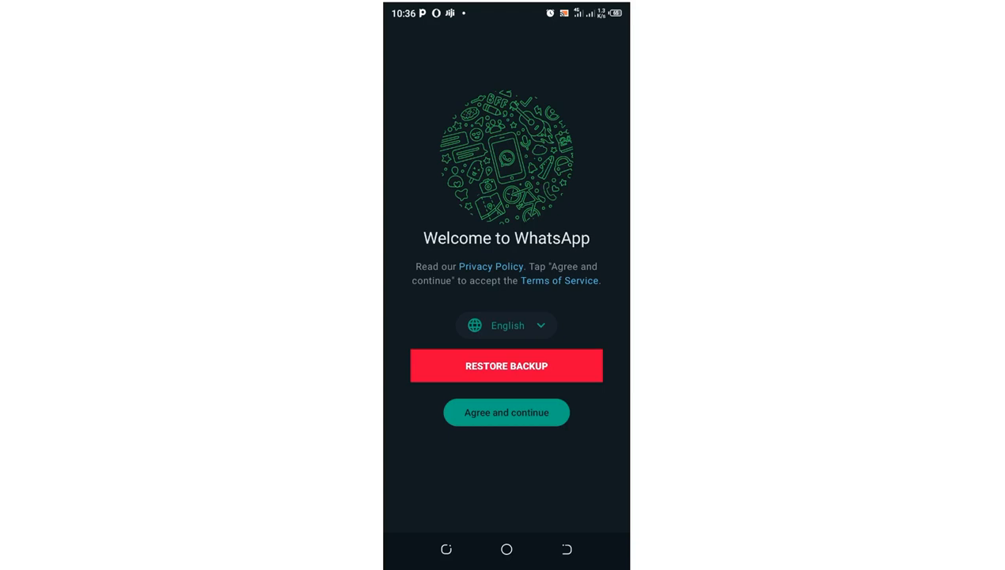
{"action": "left_click", "coordinate": [506, 411]}
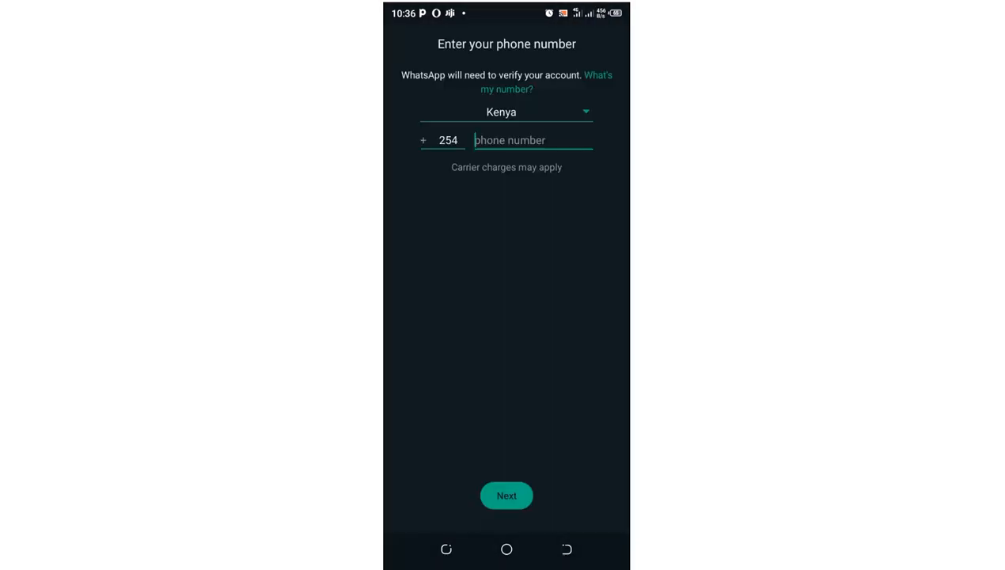
Step: Enter the first phone digits (76), submit, and dismiss the number-too-short warning
{"action": "left_click", "coordinate": [533, 140]}
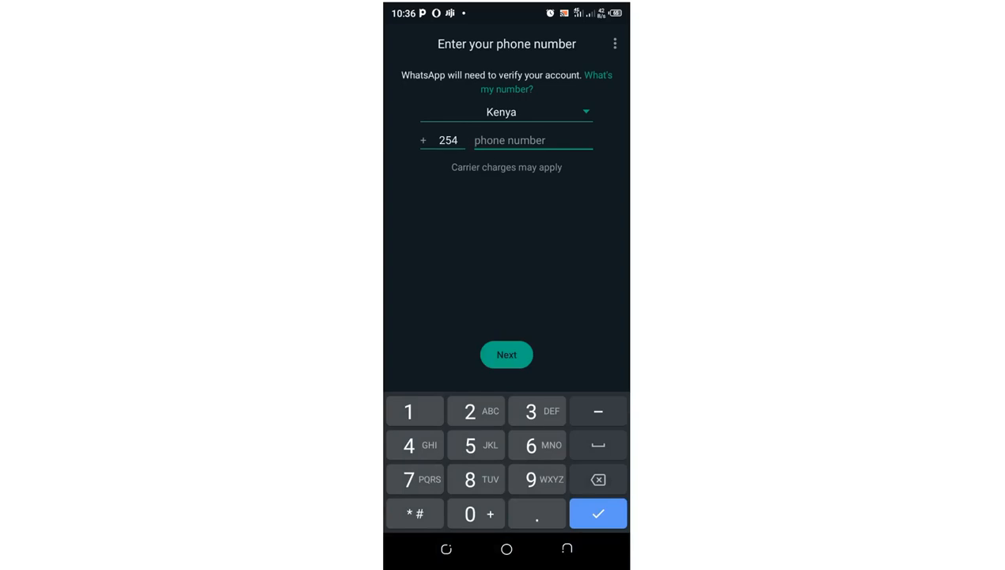
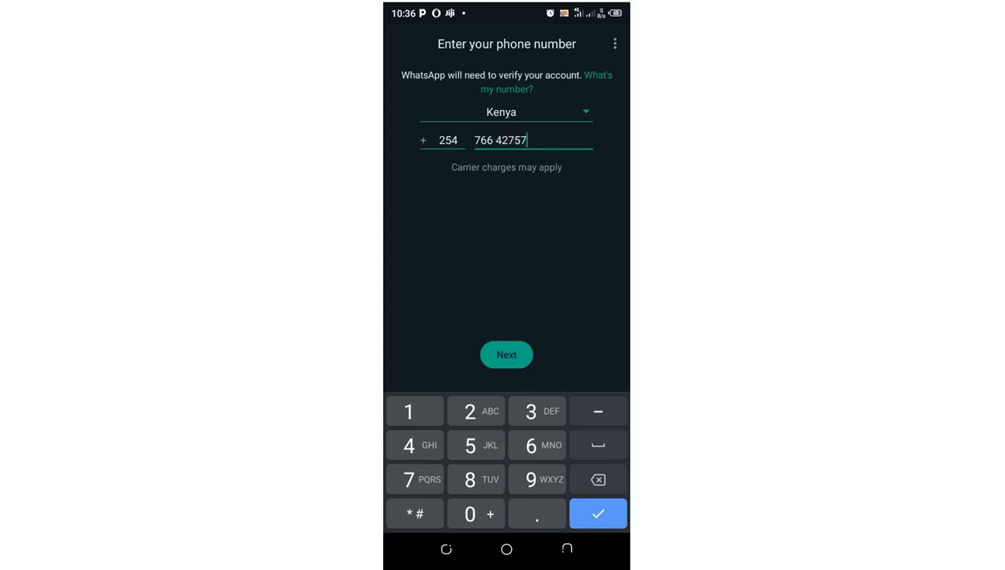
{"action": "left_click", "coordinate": [507, 354]}
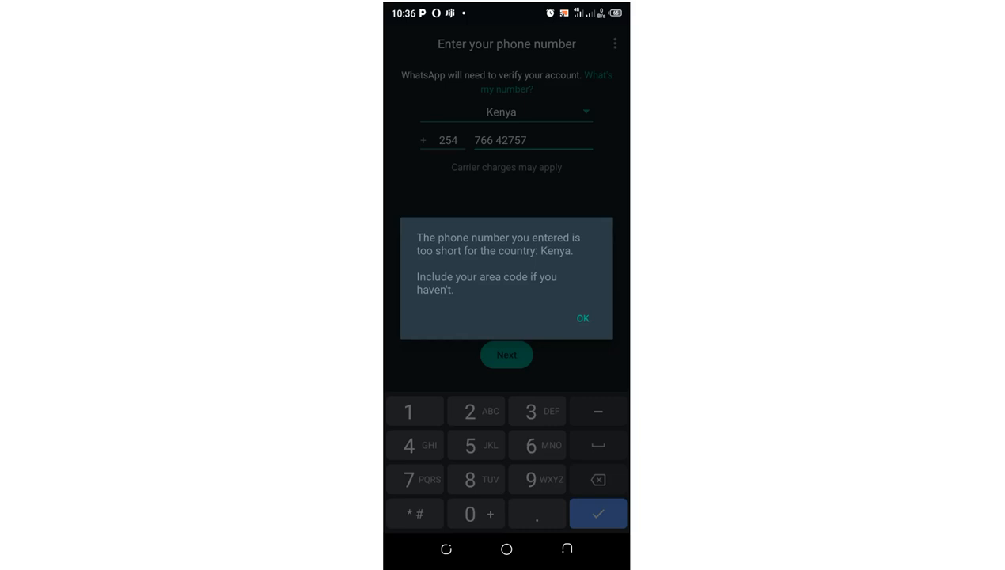
{"action": "left_click", "coordinate": [582, 317]}
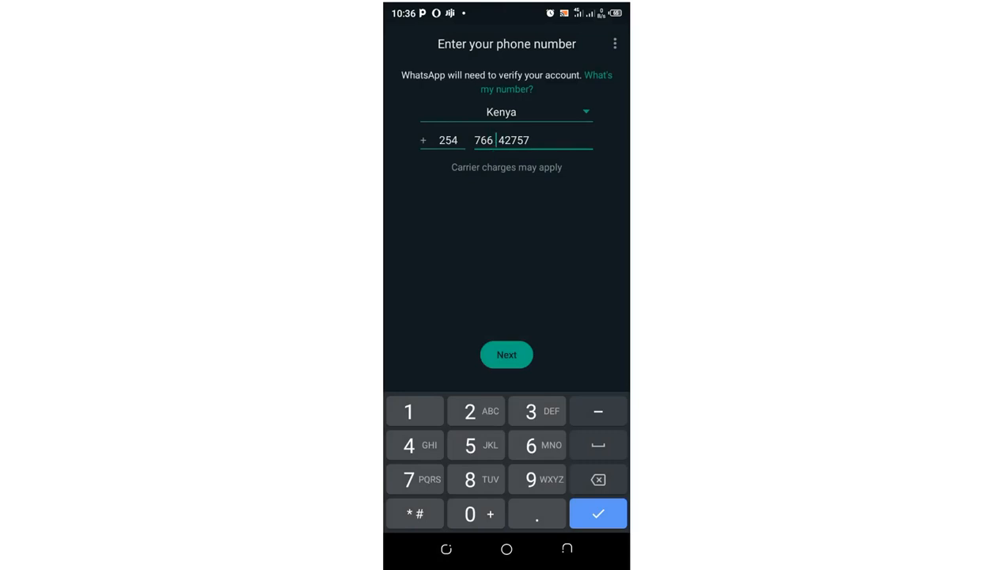
Step: Add the missing digits (42) to the Kenyan number and confirm it
{"action": "left_click", "coordinate": [597, 479]}
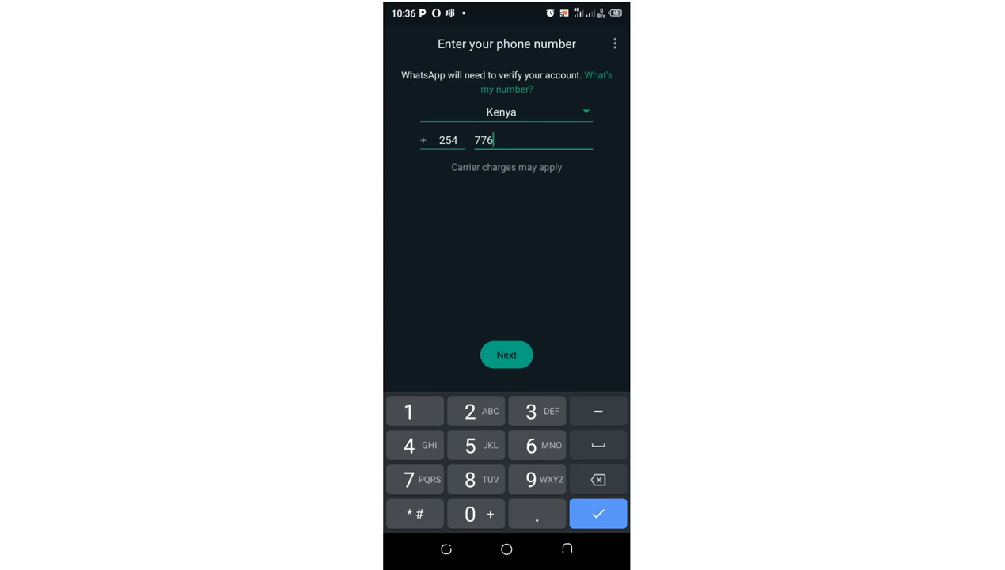
{"action": "left_click", "coordinate": [531, 445]}
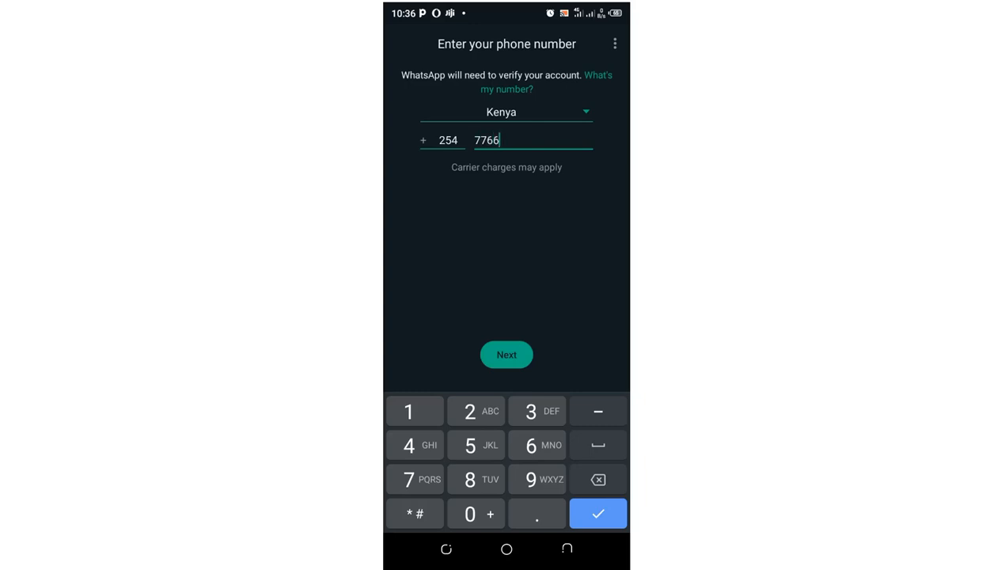
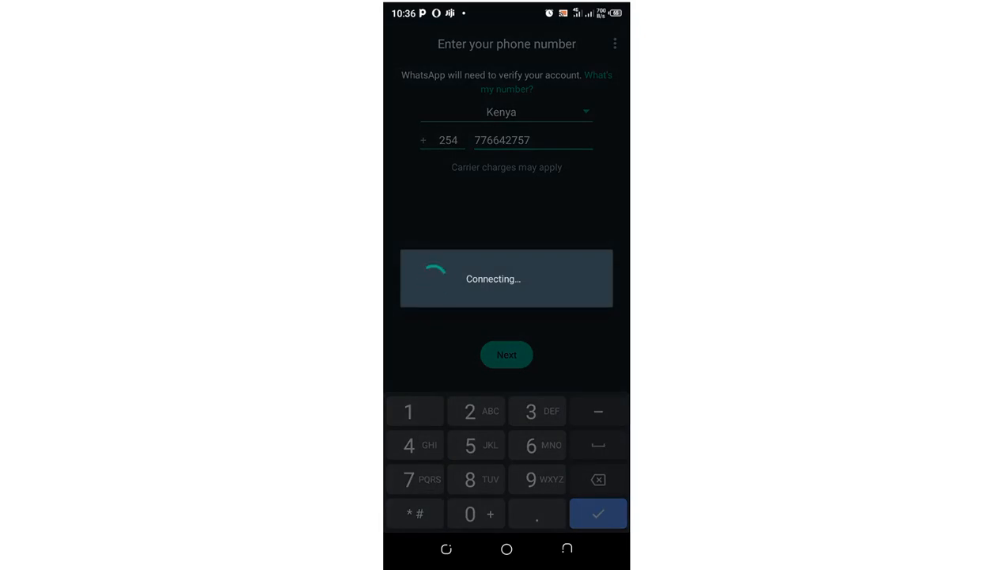
{"action": "left_click", "coordinate": [507, 355]}
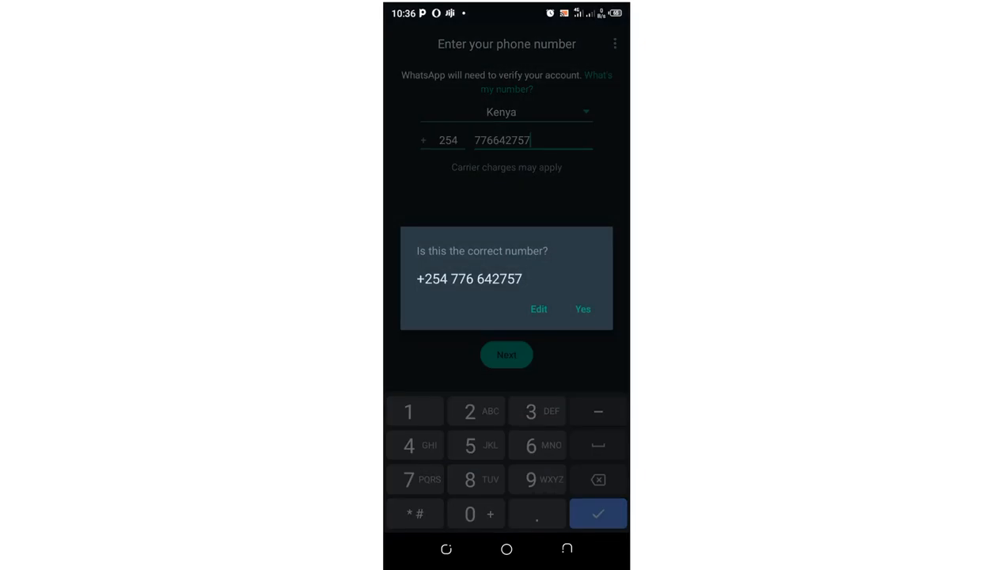
{"action": "left_click", "coordinate": [583, 309]}
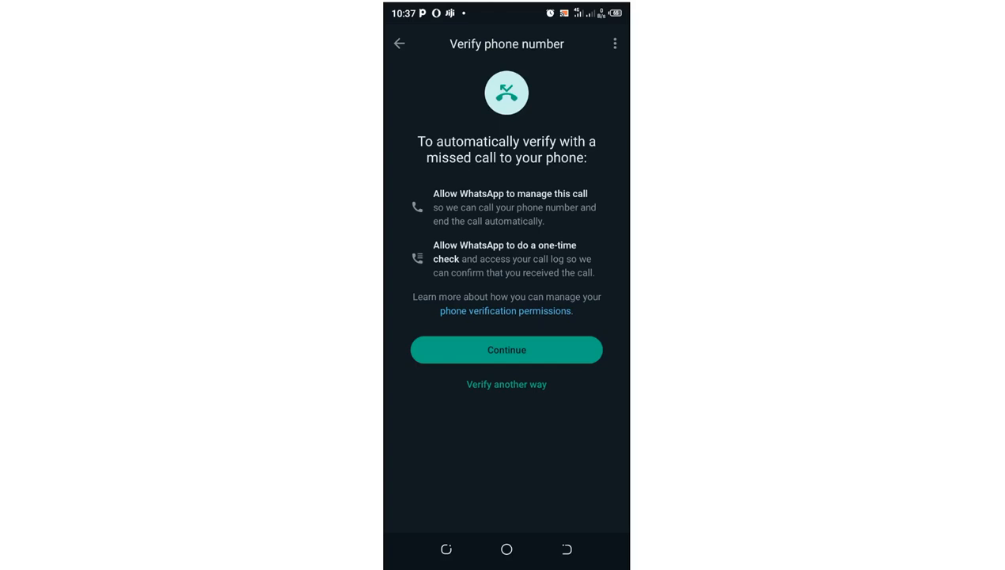
Step: Have the verification code sent by SMS and enter the 6-digit code
{"action": "left_click", "coordinate": [507, 384]}
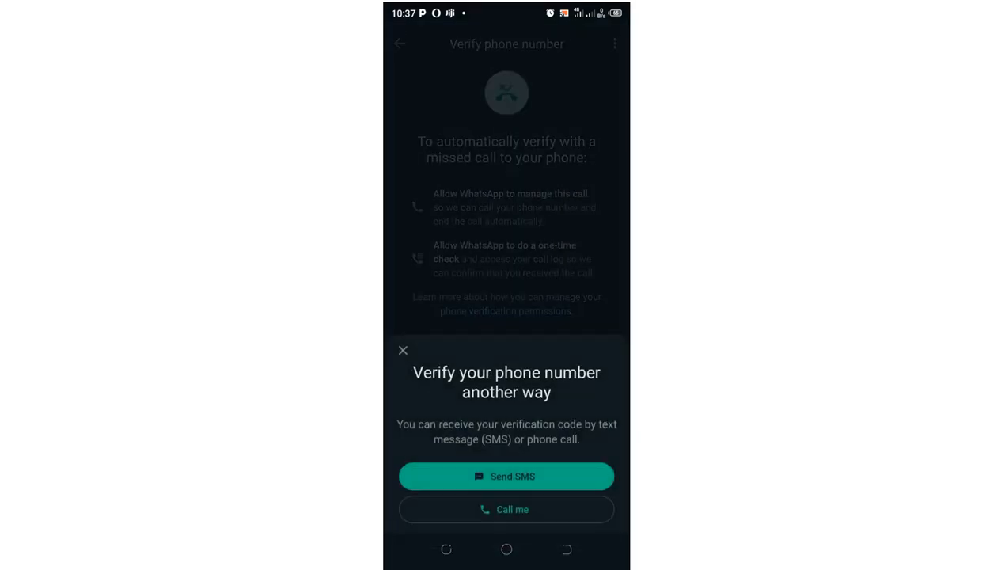
{"action": "left_click", "coordinate": [403, 350]}
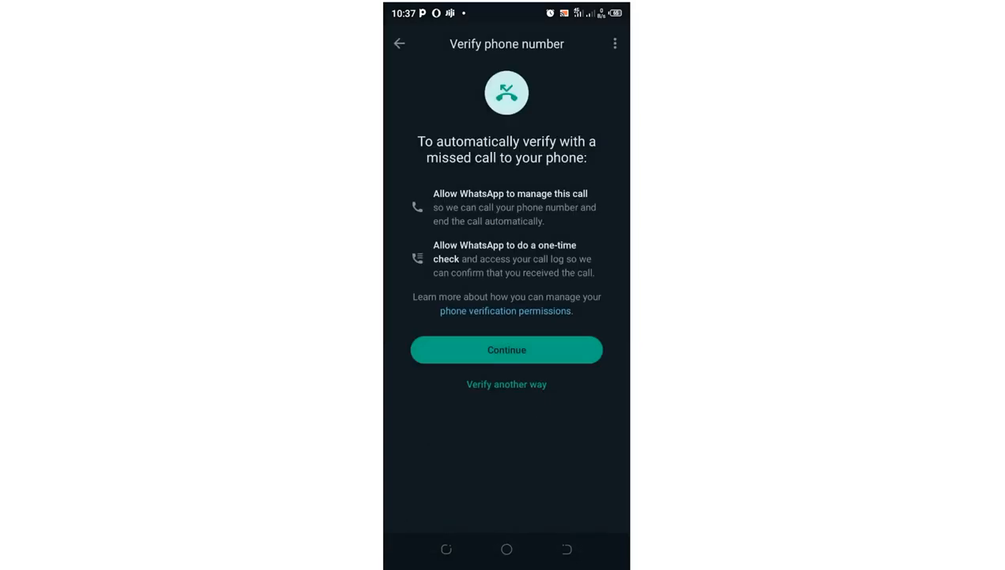
{"action": "left_click", "coordinate": [507, 349]}
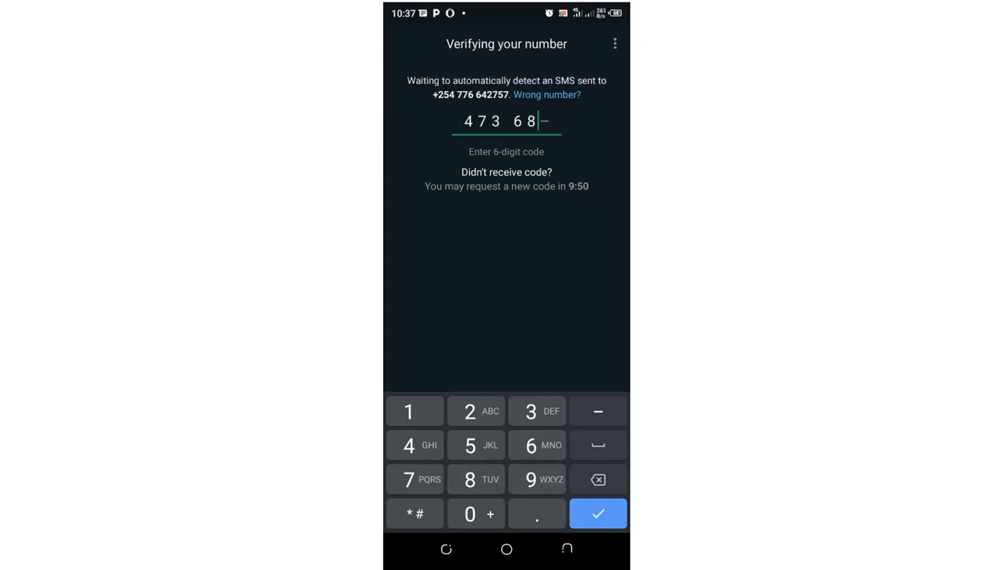
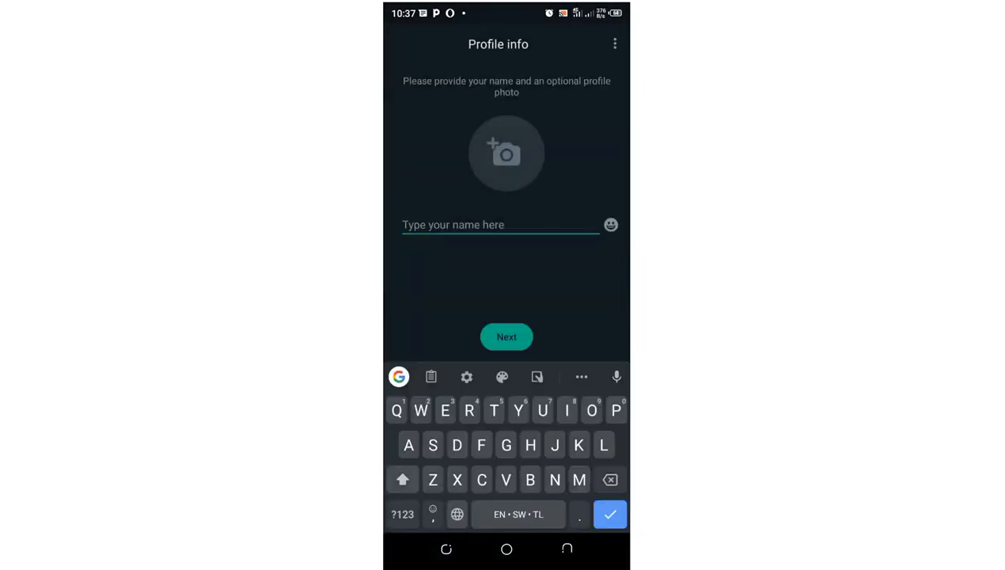
Step: Enter 'Gajong' as the profile name, fixing a typo, and submit it
{"action": "type", "text": "Ga"}
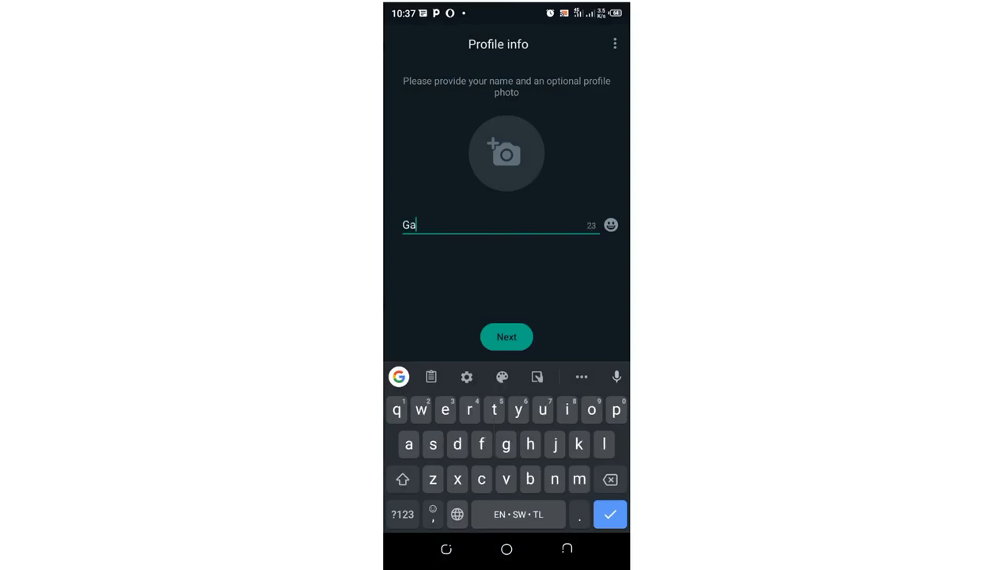
{"action": "type", "text": "jong"}
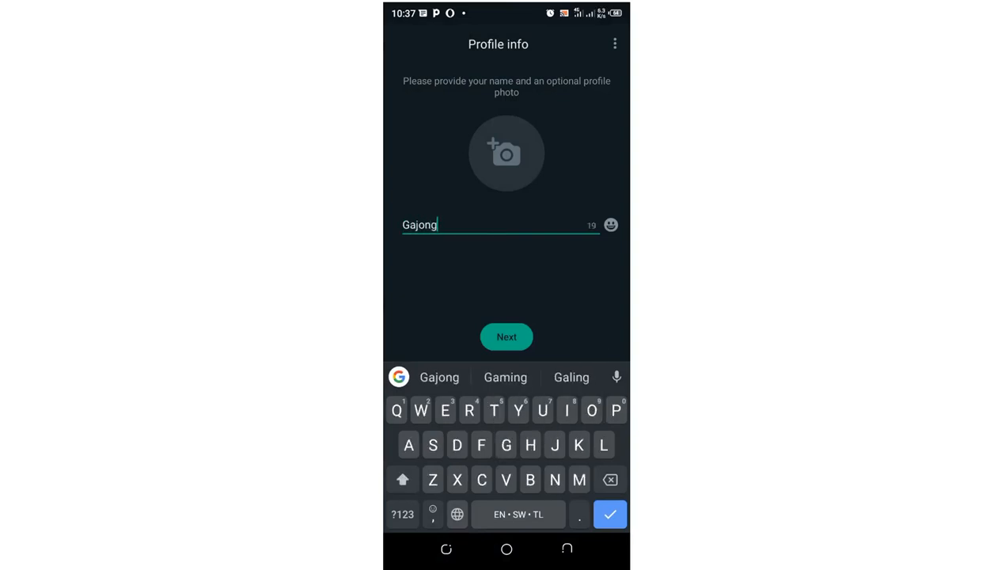
{"action": "key", "text": "Backspace"}
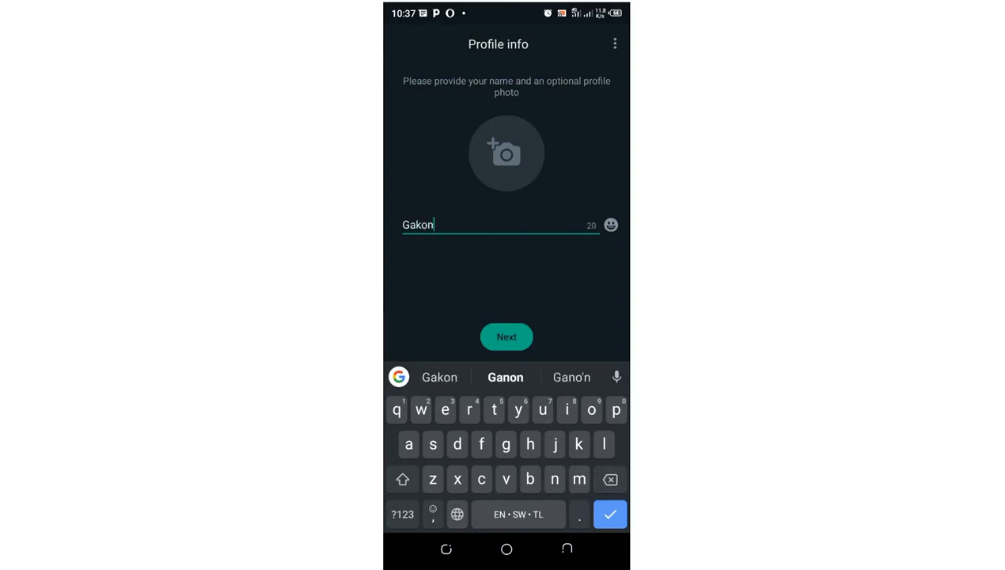
{"action": "type", "text": "ga"}
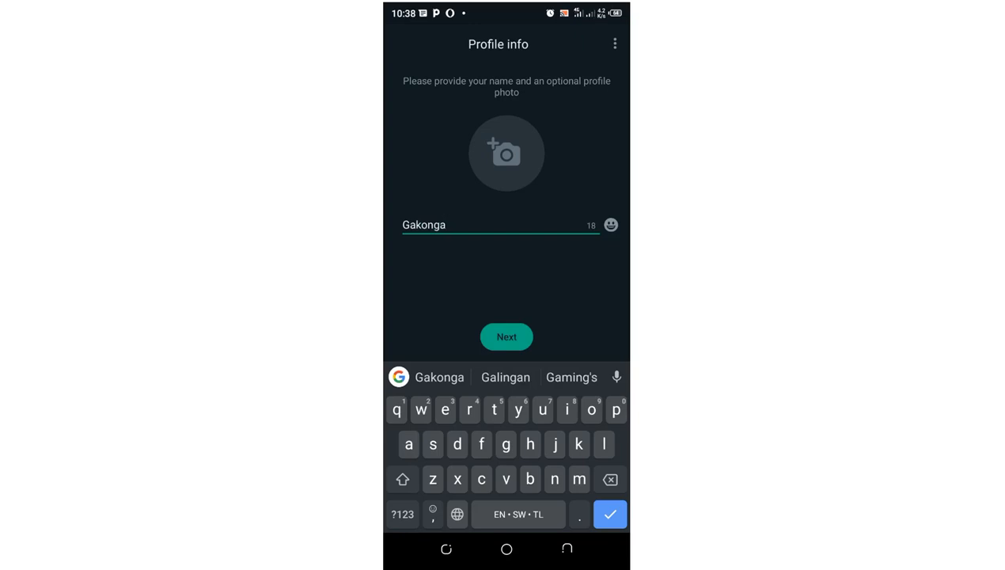
{"action": "left_click", "coordinate": [507, 337]}
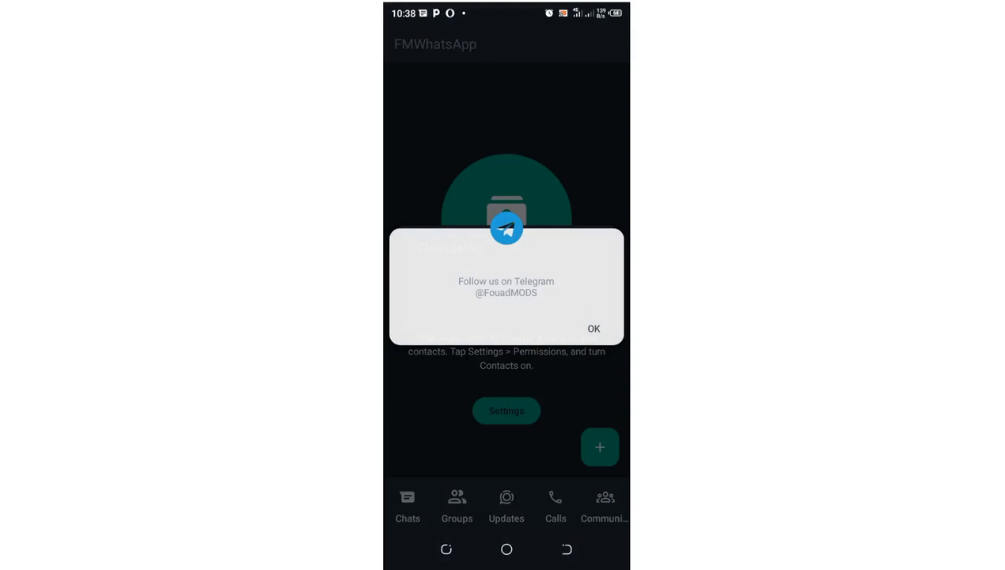
Step: Dismiss the Telegram and Changelog pop-ups, then go to Settings from the contacts prompt
{"action": "left_click", "coordinate": [594, 328]}
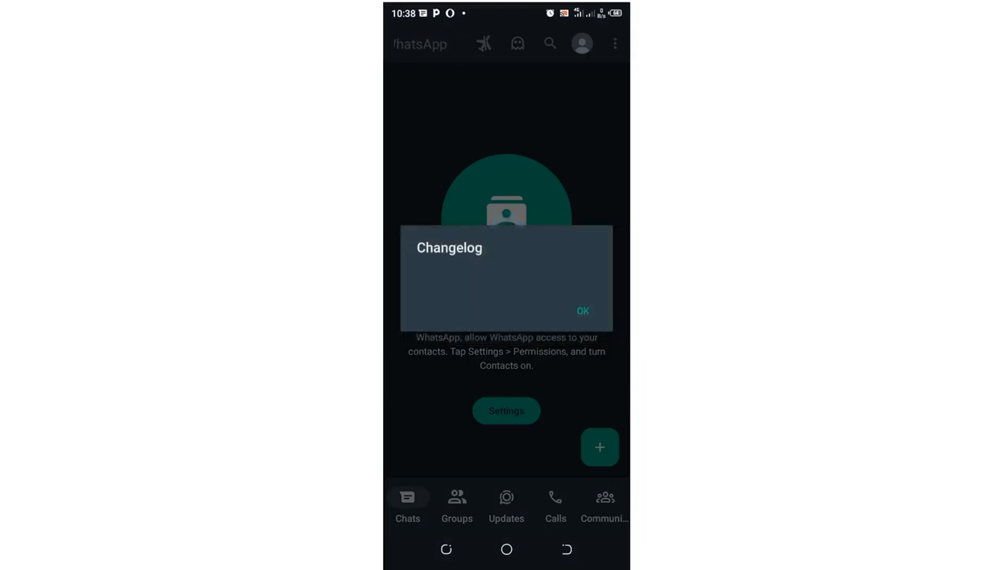
{"action": "left_click", "coordinate": [583, 310]}
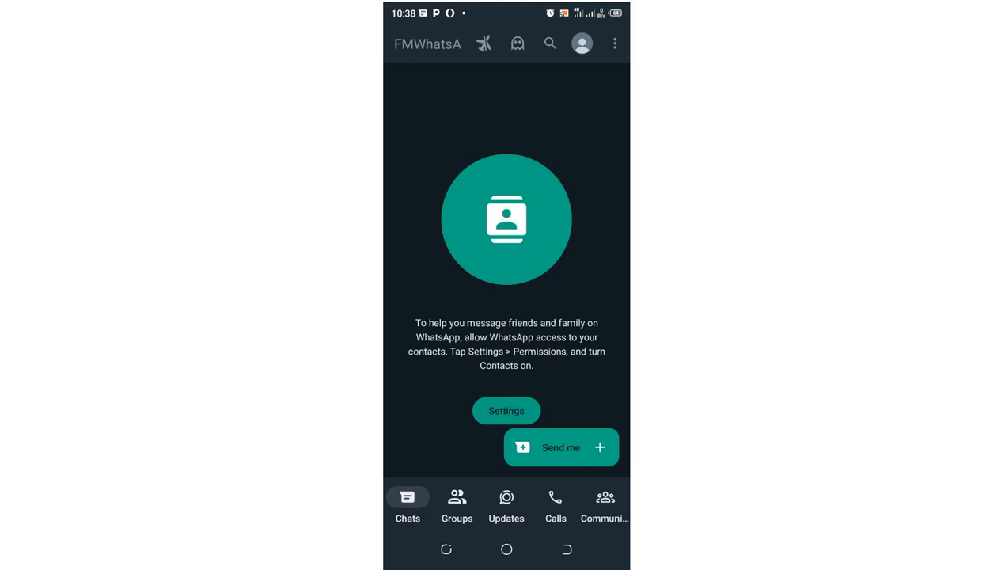
{"action": "left_click", "coordinate": [505, 410]}
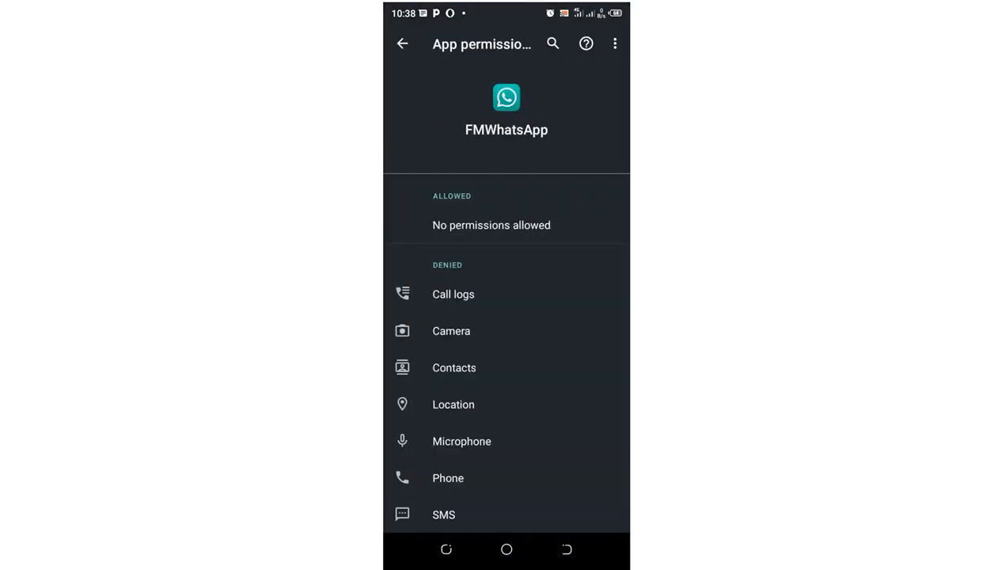
Step: Allow FMWhatsApp contacts access and location access only while using the app
{"action": "left_click", "coordinate": [454, 367]}
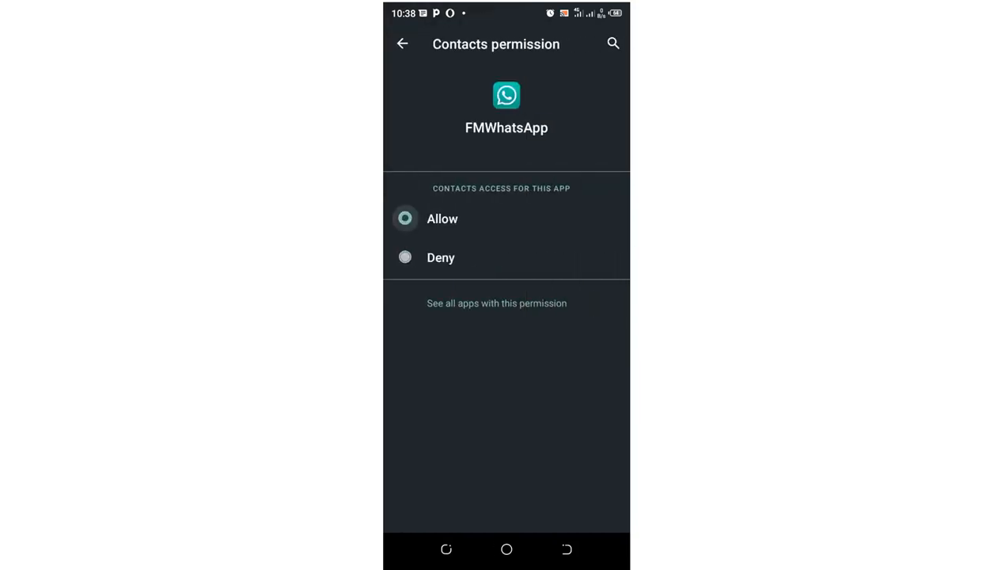
{"action": "left_click", "coordinate": [402, 44]}
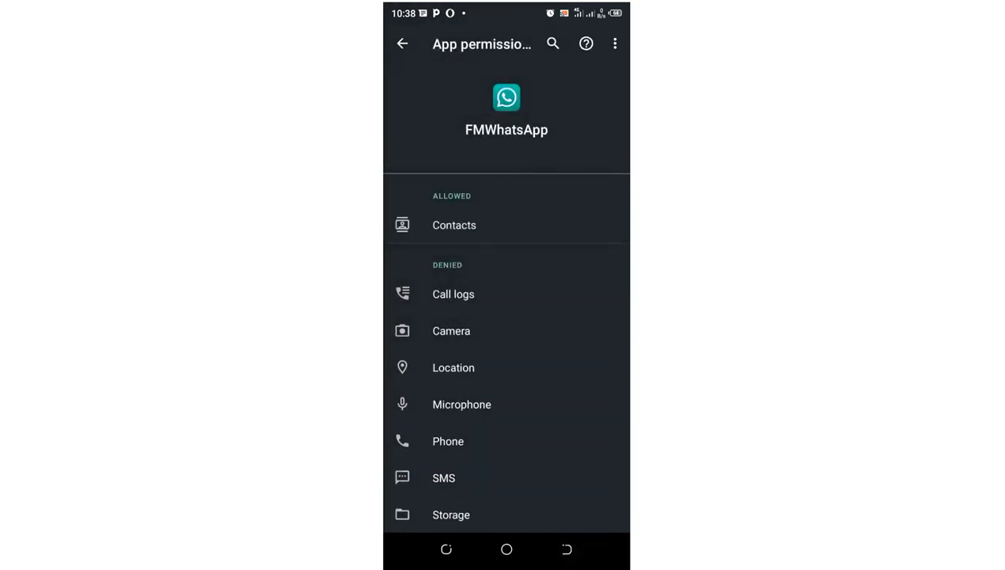
{"action": "left_click", "coordinate": [454, 368]}
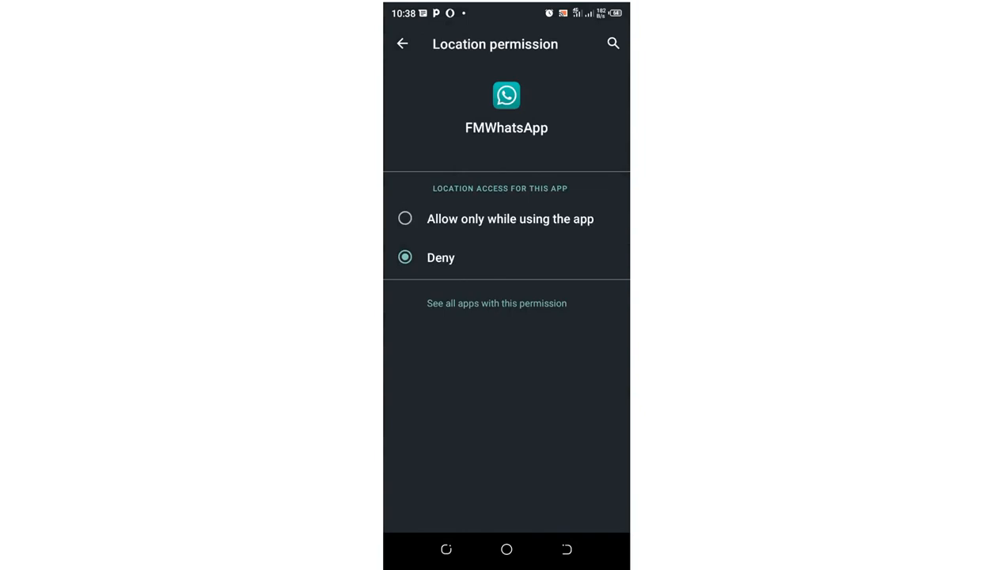
{"action": "left_click", "coordinate": [402, 43]}
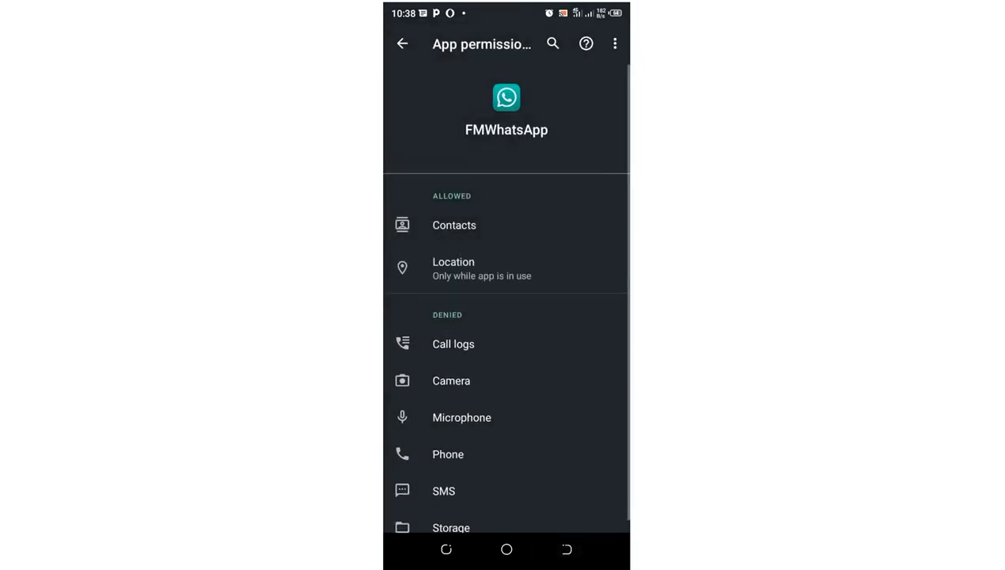
Step: Allow FMWhatsApp camera and storage permissions
{"action": "left_click", "coordinate": [451, 381]}
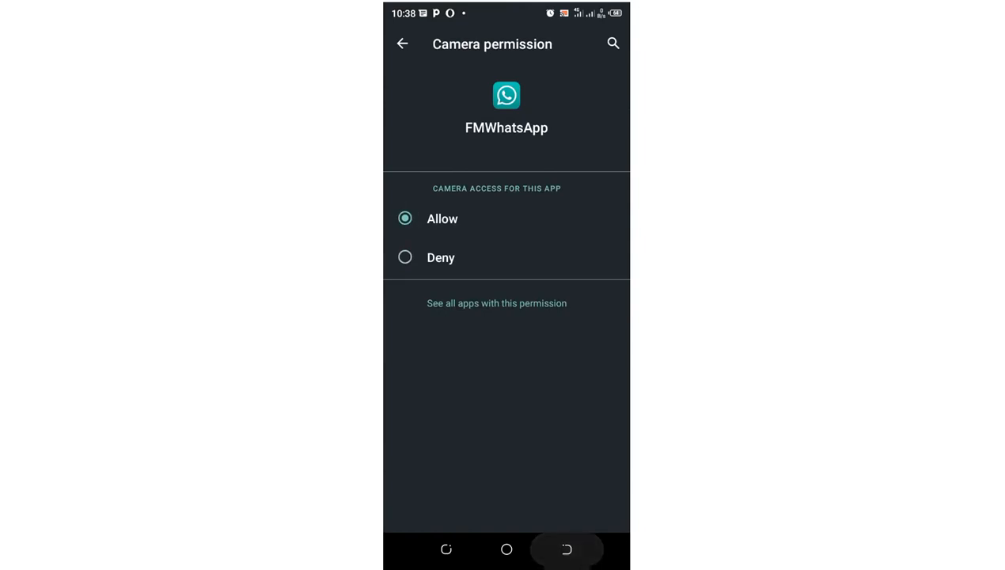
{"action": "left_click", "coordinate": [402, 43]}
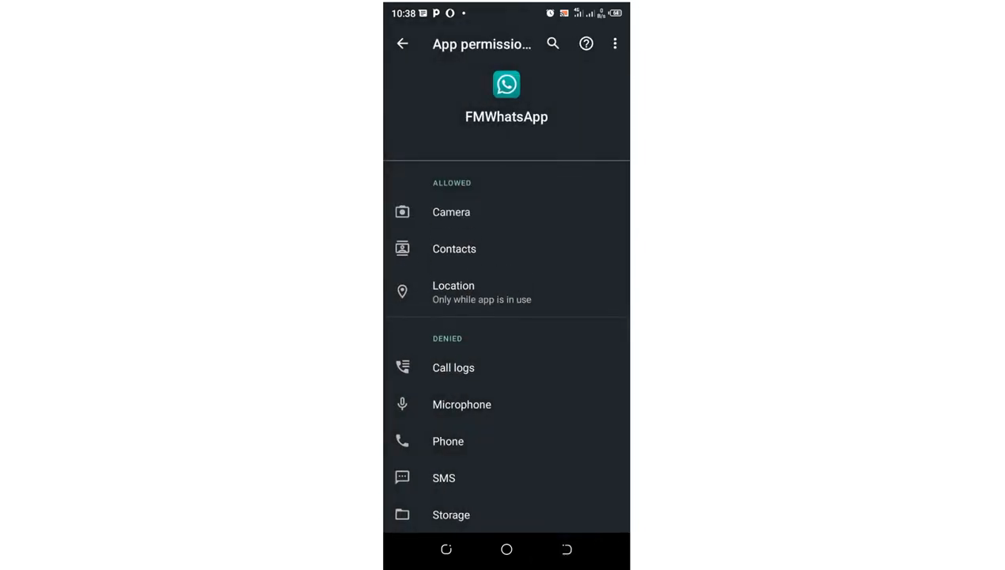
{"action": "left_click", "coordinate": [451, 514]}
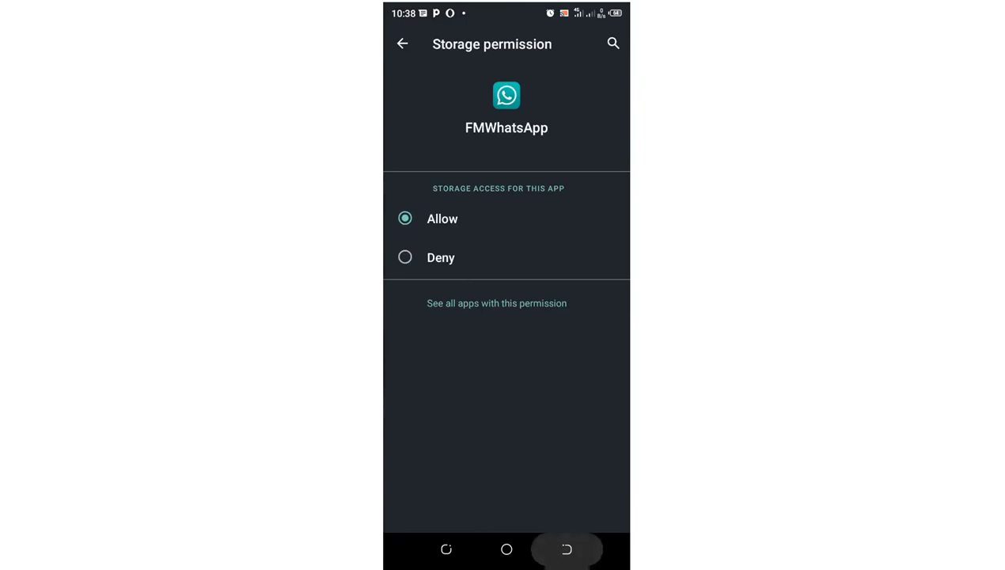
{"action": "left_click", "coordinate": [402, 43]}
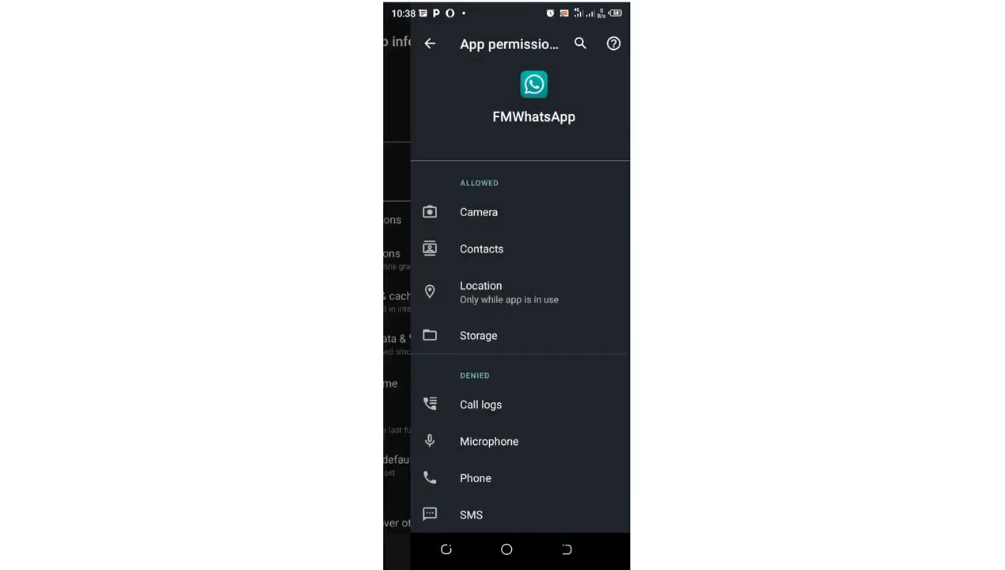